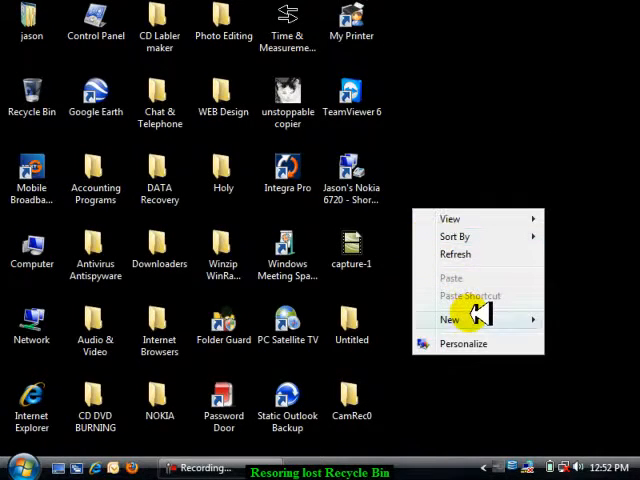
# - Create New Folder on the desktop and delete it to the Recycle Bin
pyautogui.click(452, 320)
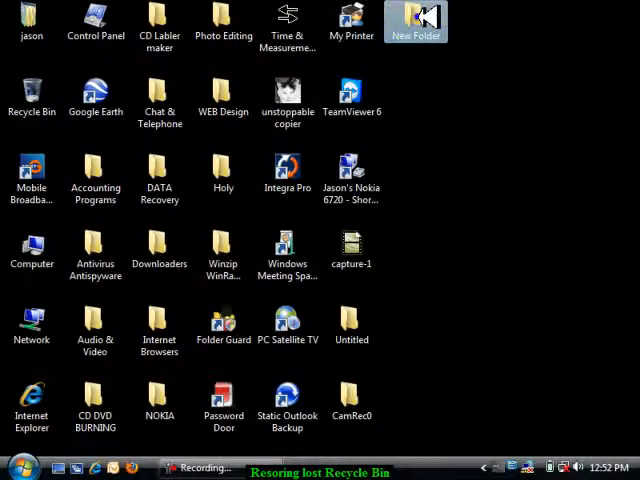
pyautogui.rightClick(416, 20)
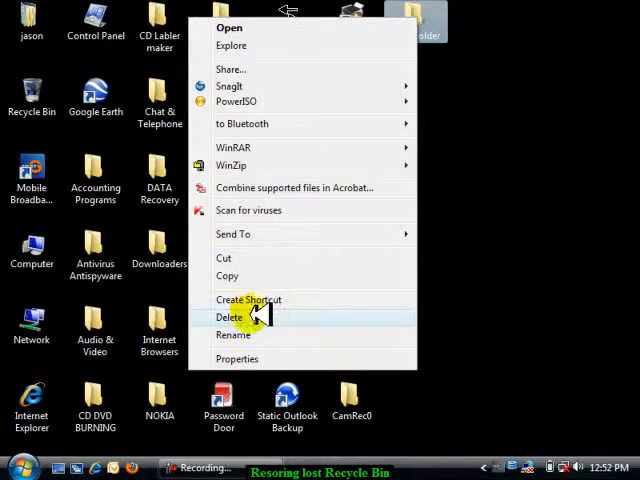
pyautogui.click(232, 316)
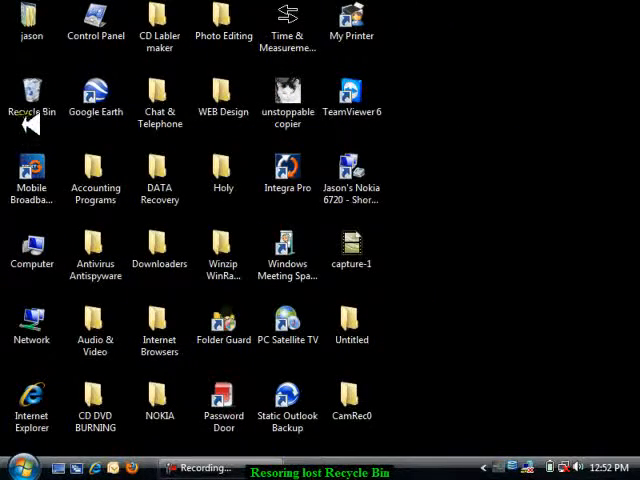
# - Delete the Recycle Bin icon from the desktop, confirming with Yes
pyautogui.rightClick(32, 96)
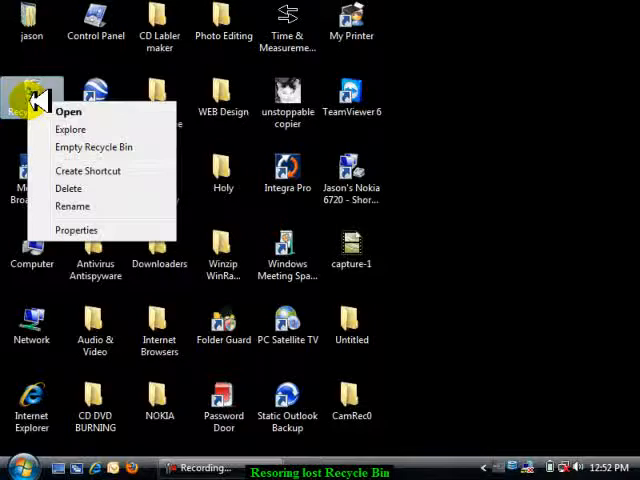
pyautogui.moveTo(68, 188)
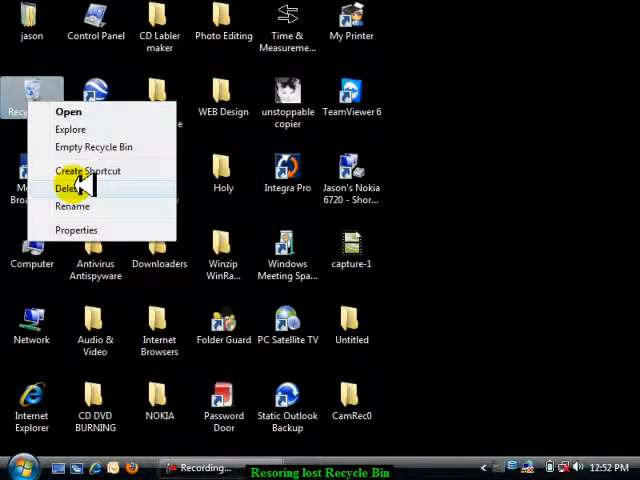
pyautogui.click(64, 188)
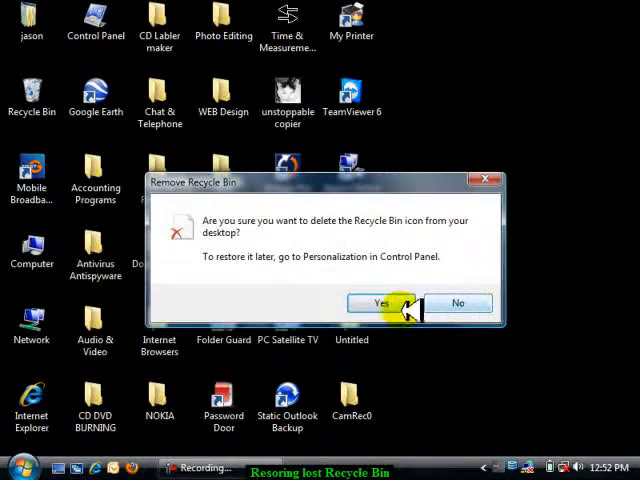
pyautogui.click(376, 302)
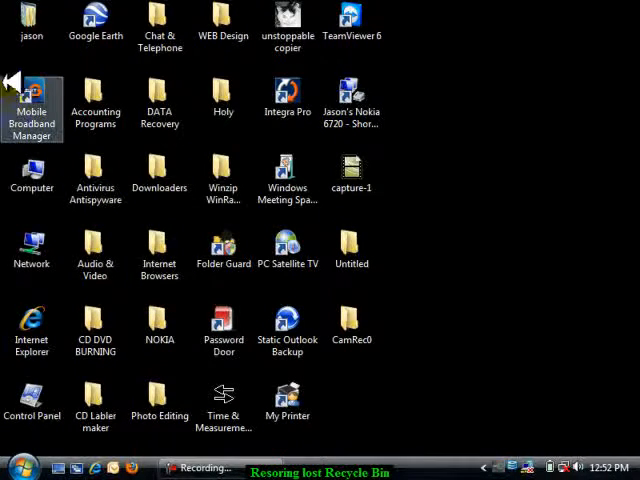
# - Reach Desktop Icon Settings through Personalize on the desktop menu
pyautogui.rightClick(436, 208)
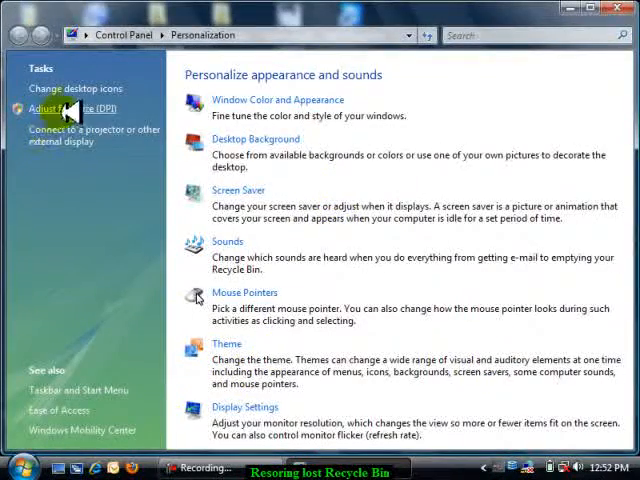
pyautogui.moveTo(76, 88)
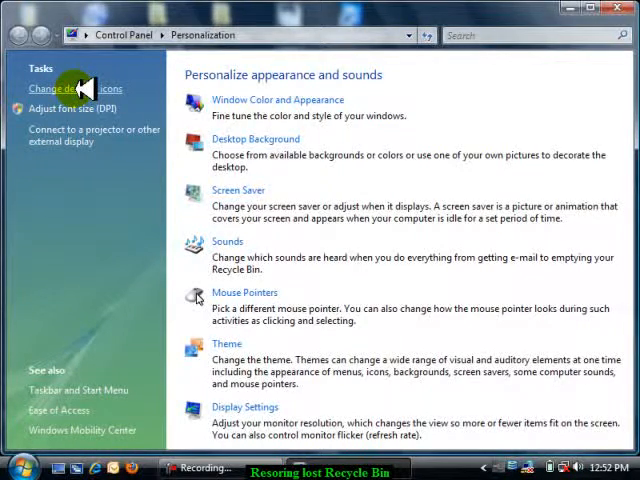
pyautogui.click(64, 88)
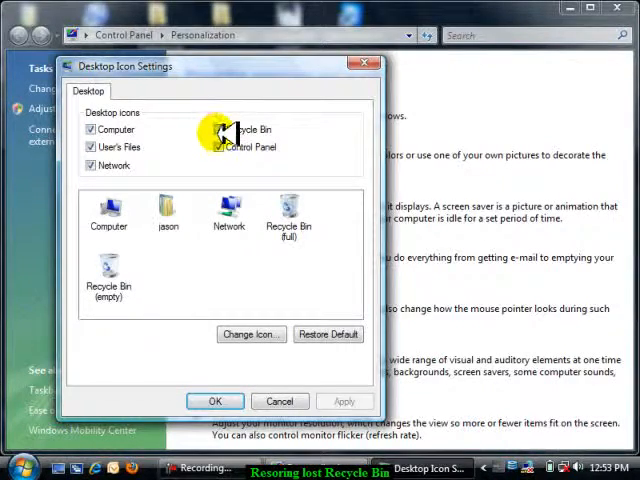
# - Tick Recycle Bin in Desktop Icon Settings and apply with OK
pyautogui.click(220, 128)
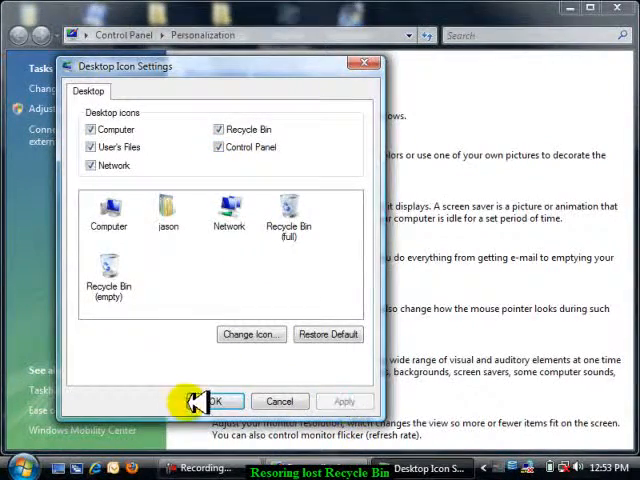
pyautogui.click(212, 400)
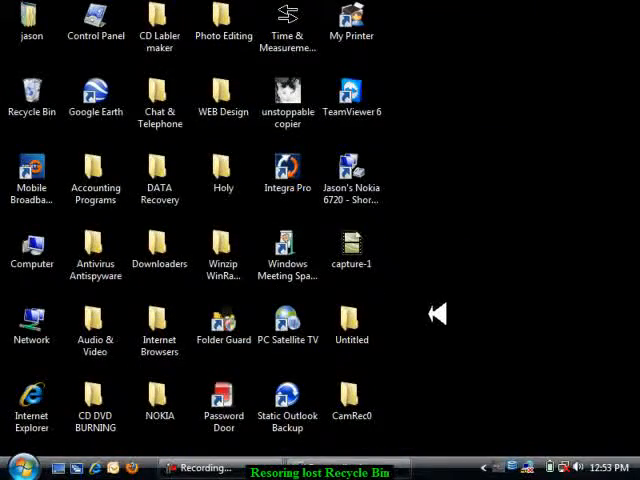
# - Empty the Recycle Bin so New Folder is permanently deleted, confirming with Yes
pyautogui.rightClick(32, 96)
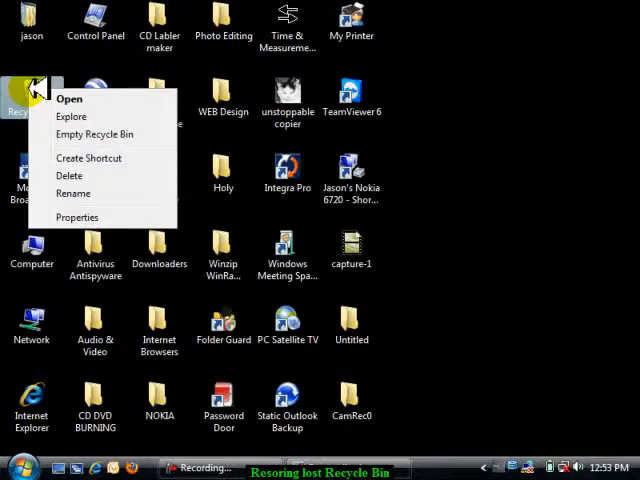
pyautogui.click(68, 176)
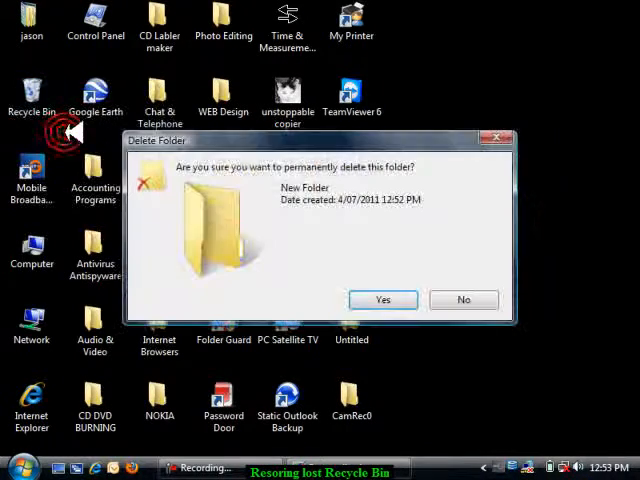
pyautogui.click(382, 300)
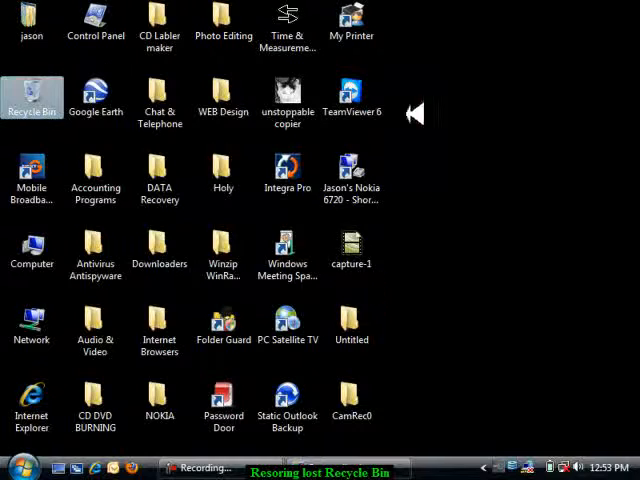